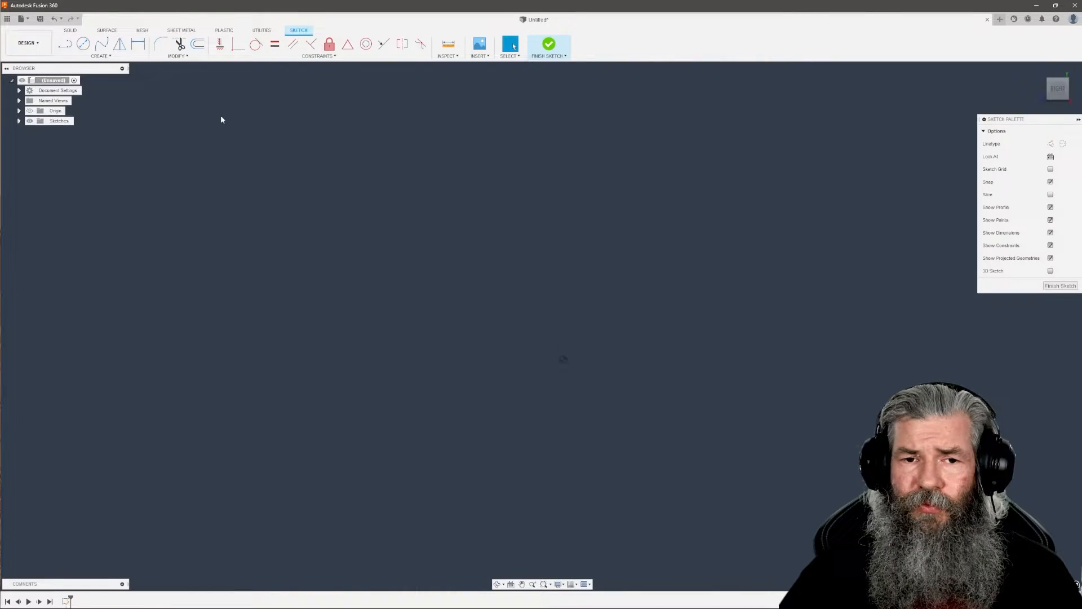
# - Sketch a rectangle with a 52.5° line from its top-right corner, trimmed level with the base
pyautogui.click(66, 44)
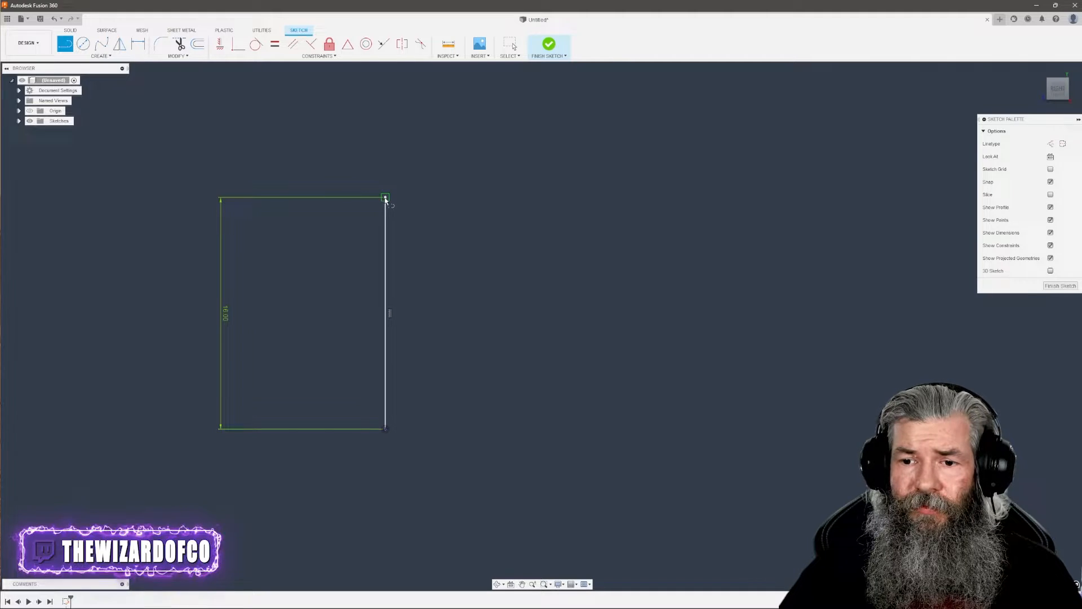
pyautogui.moveTo(386, 198); pyautogui.dragTo(704, 516)
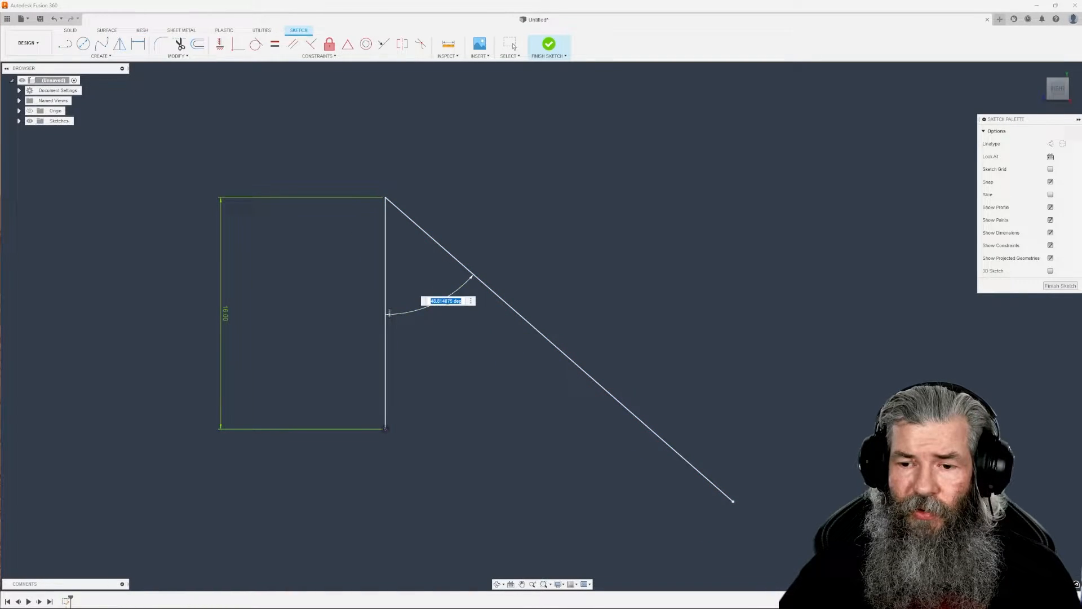
pyautogui.write('52.5')
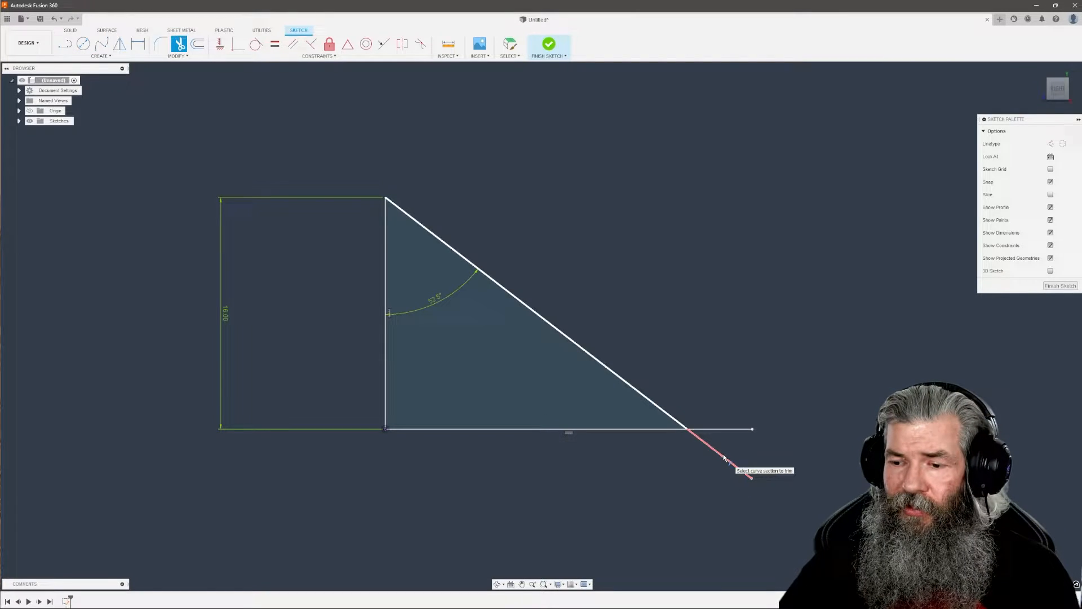
pyautogui.click(724, 457)
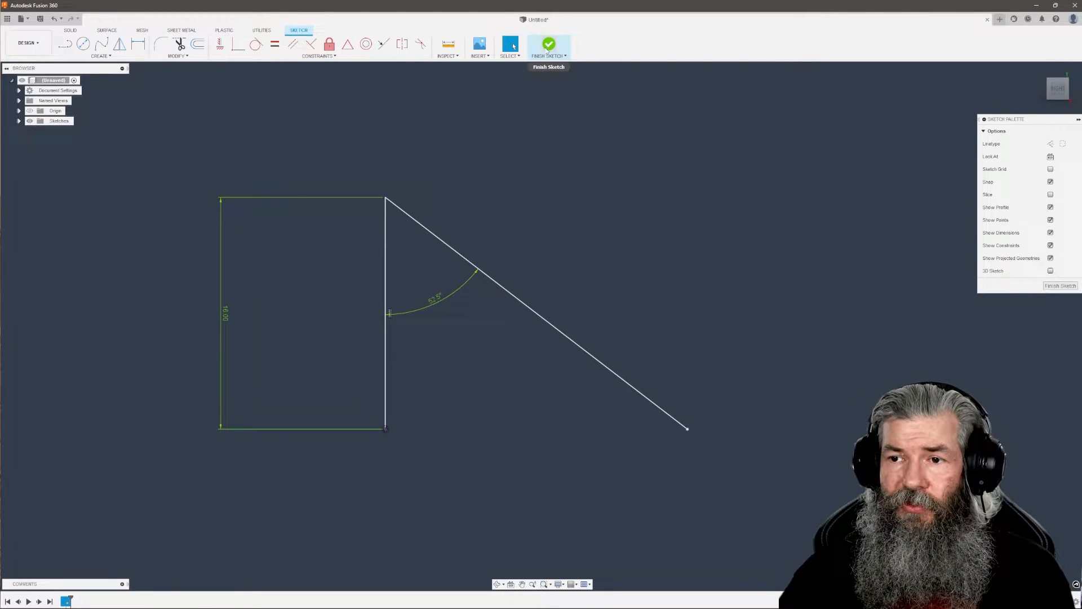
# - Add a circumscribed five-sided polygon centred at the slanted line's foot and finish the sketch
pyautogui.click(549, 45)
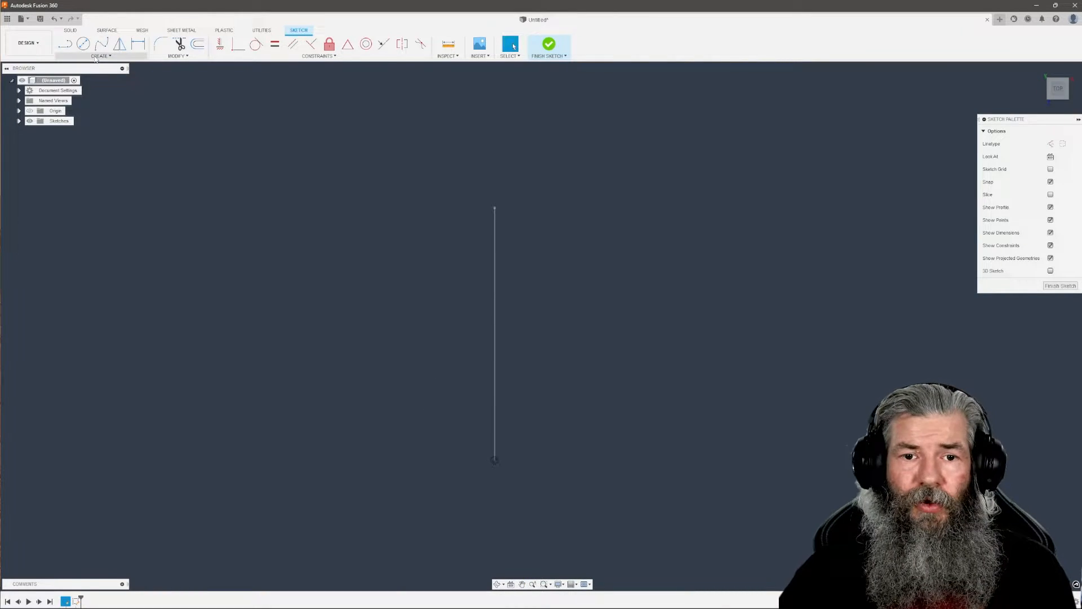
pyautogui.click(100, 56)
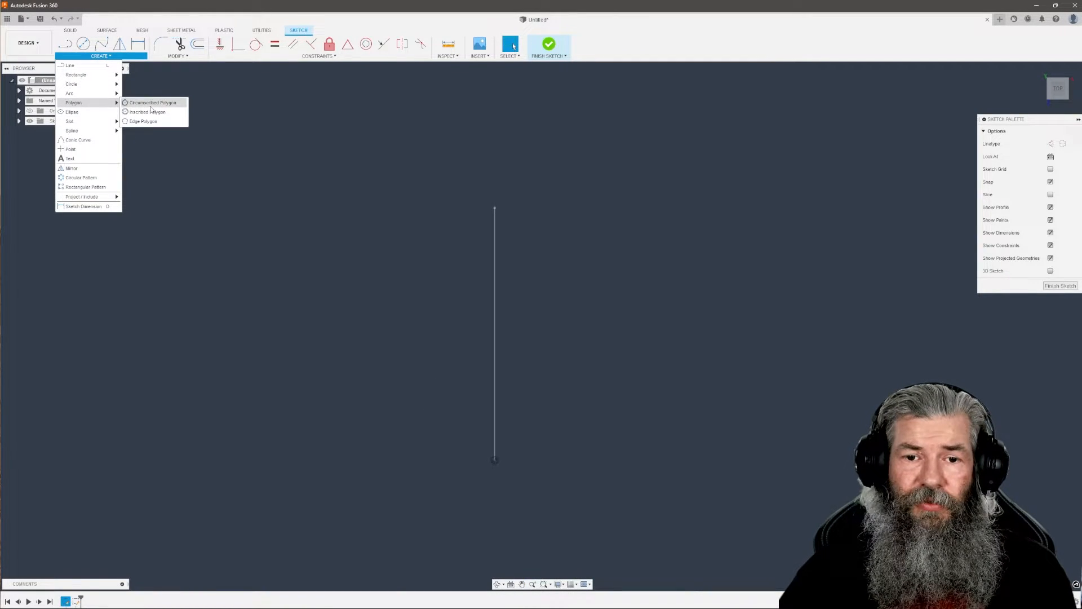
pyautogui.click(152, 103)
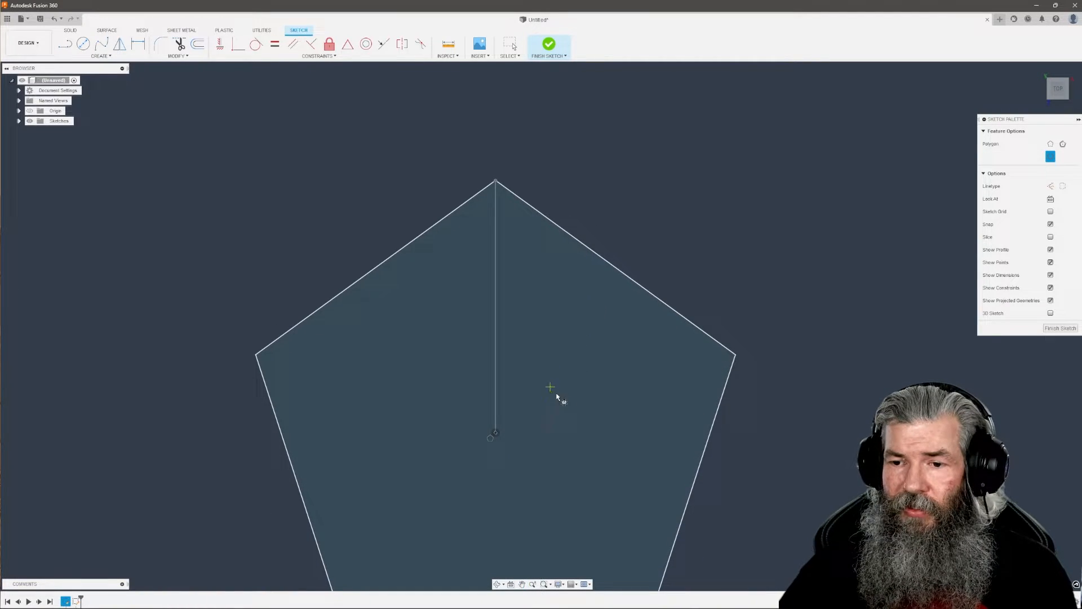
pyautogui.moveTo(556, 83)
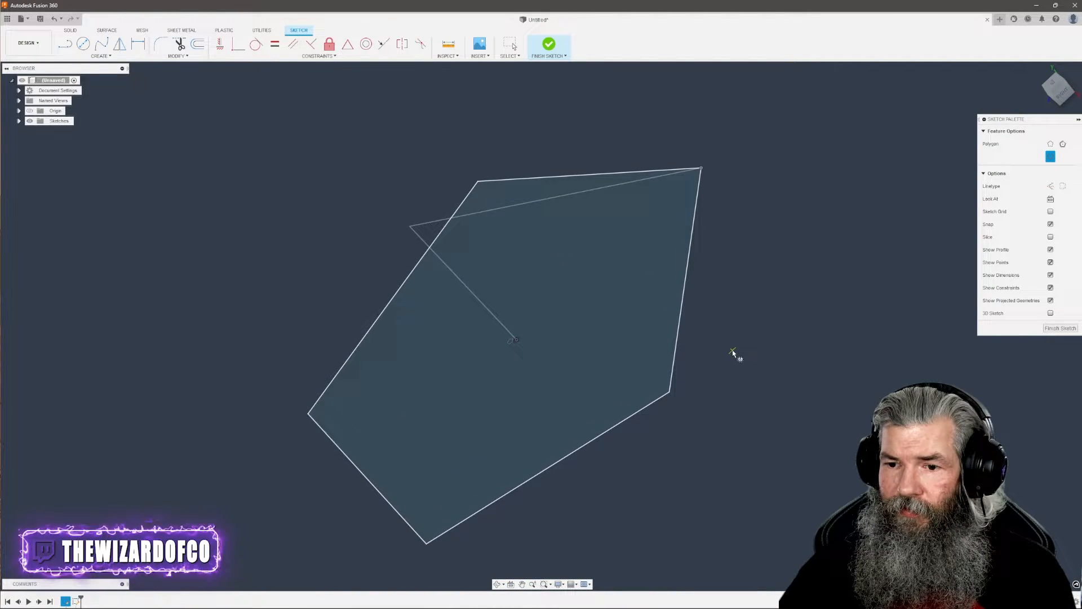
pyautogui.click(549, 44)
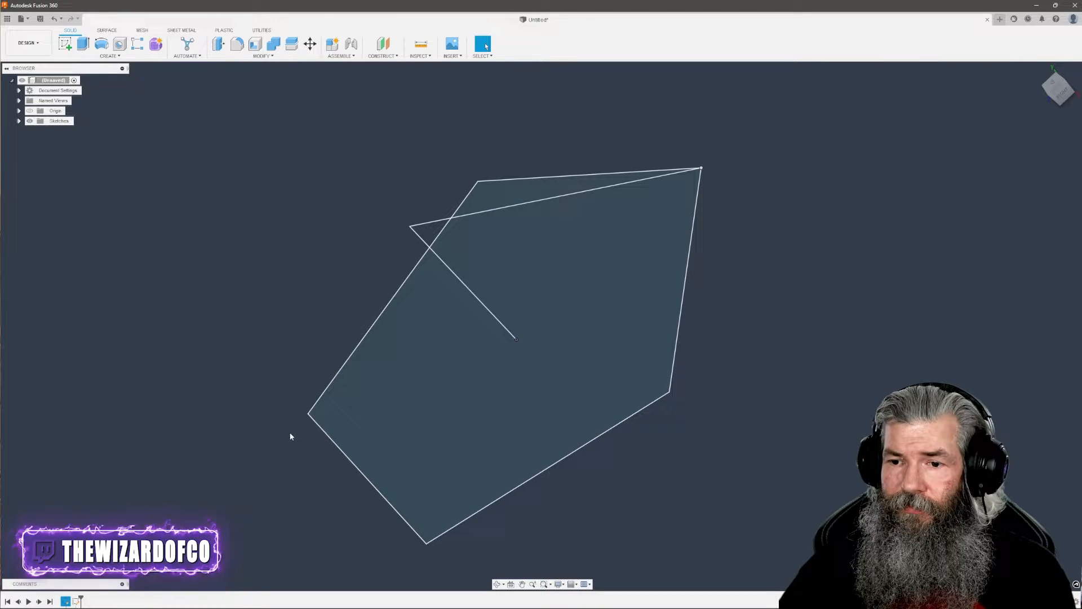
# - Loft the pentagon profile to the apex point, forming a solid pentagonal pyramid
pyautogui.click(109, 47)
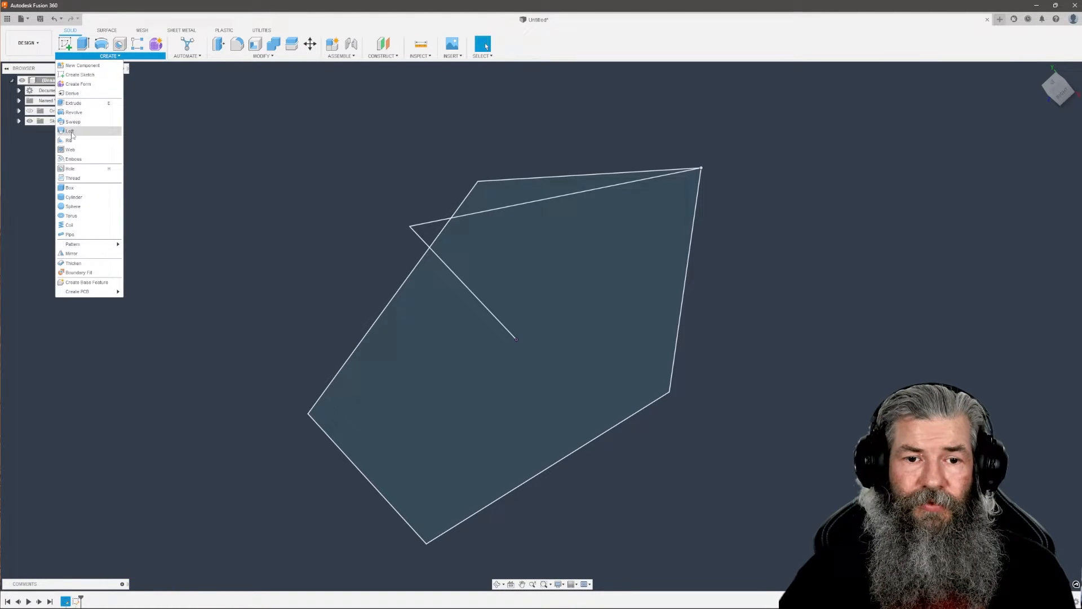
pyautogui.click(70, 131)
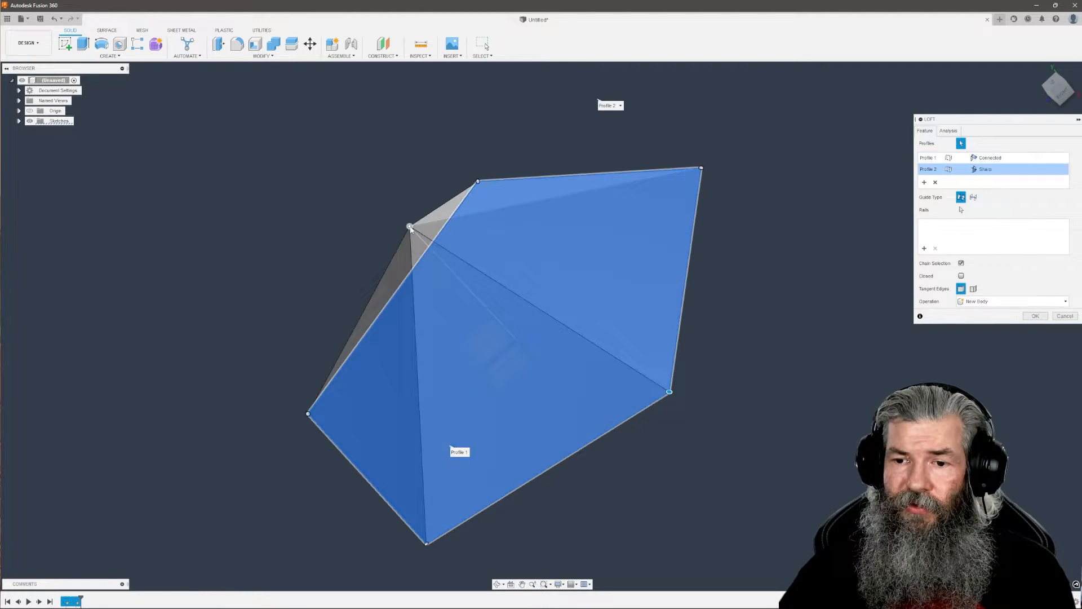
pyautogui.click(1035, 316)
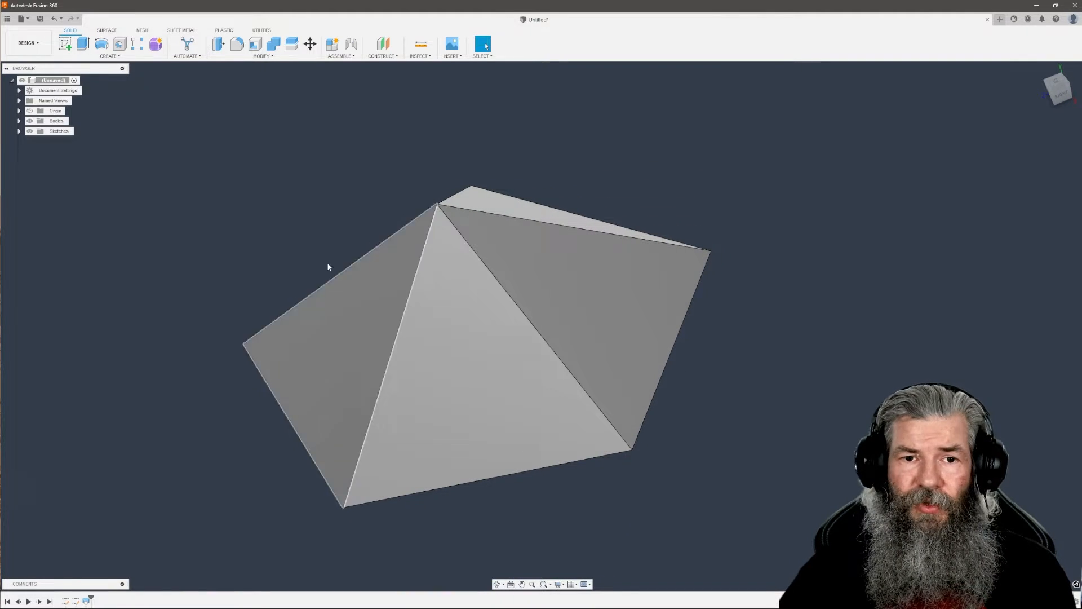
pyautogui.click(108, 49)
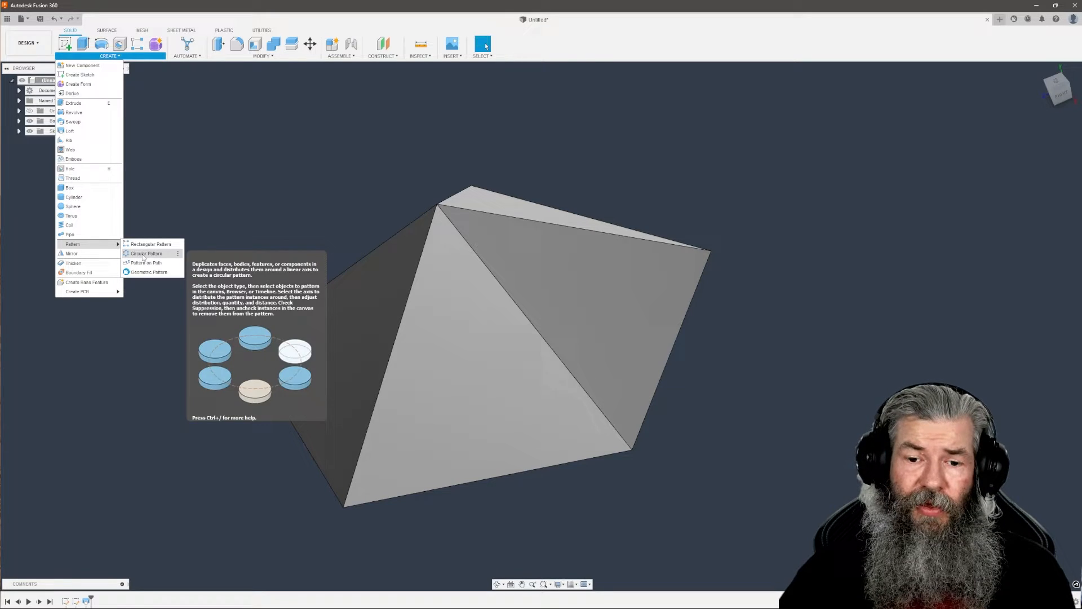
# - Circular-pattern the pyramid body about an axis with quantity 2, giving an inverted overlapping copy
pyautogui.click(146, 253)
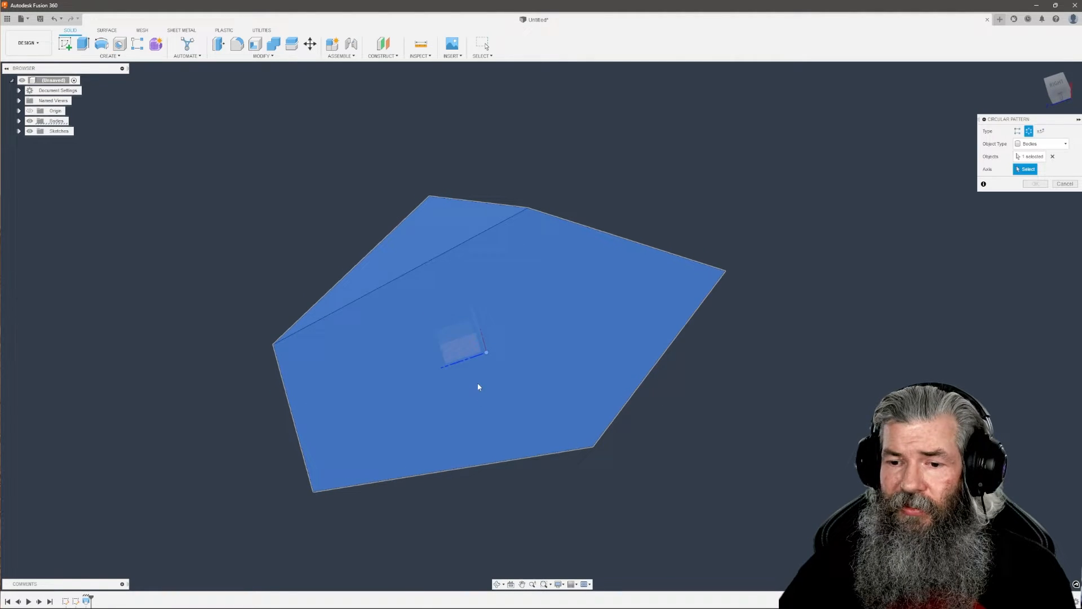
pyautogui.click(459, 355)
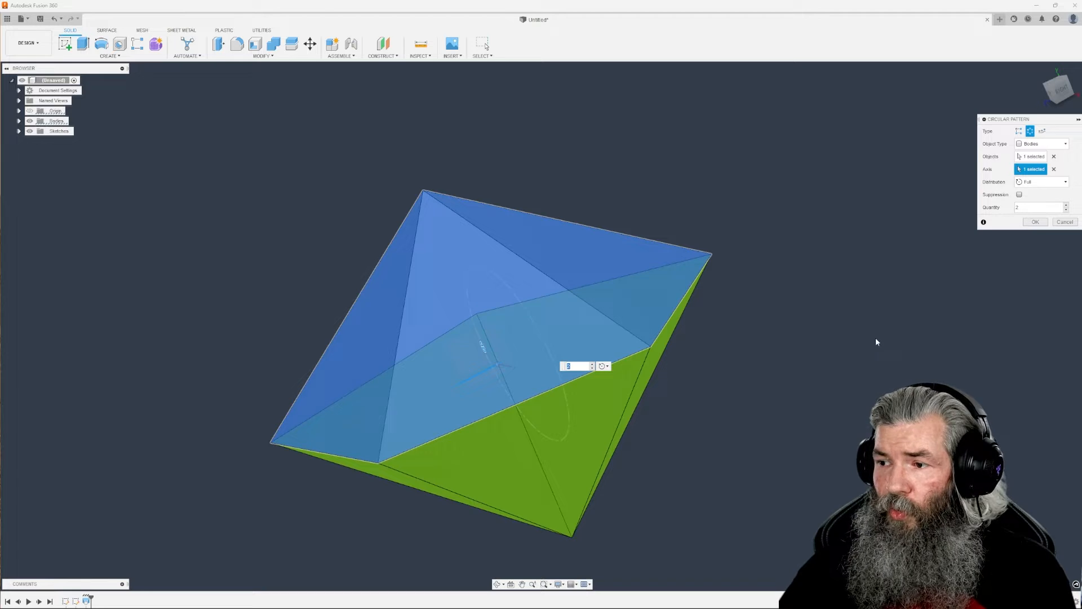
pyautogui.moveTo(877, 341); pyautogui.dragTo(635, 383)
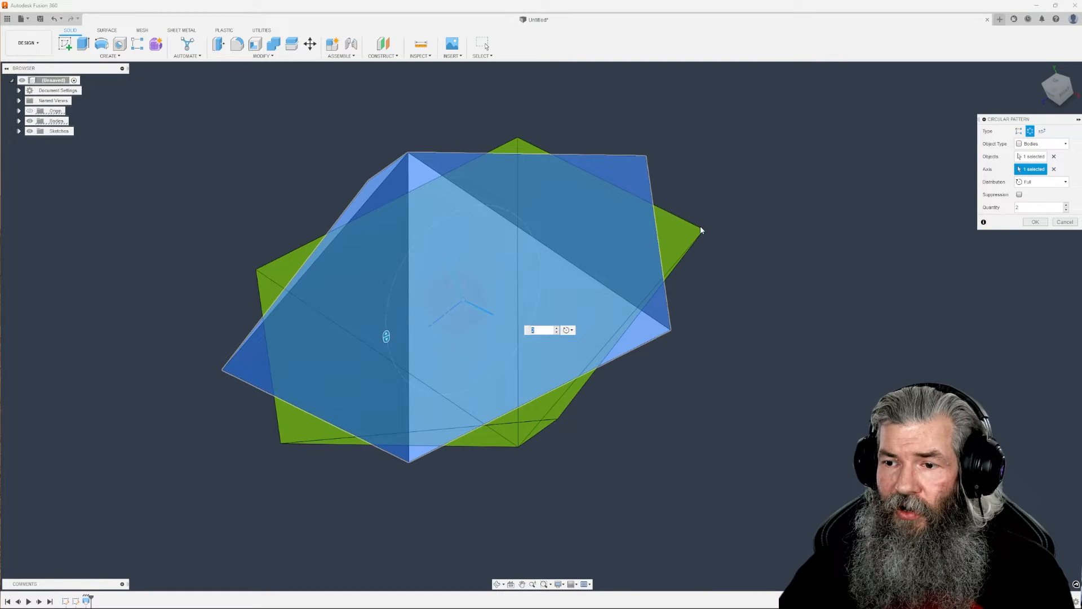
pyautogui.click(1035, 222)
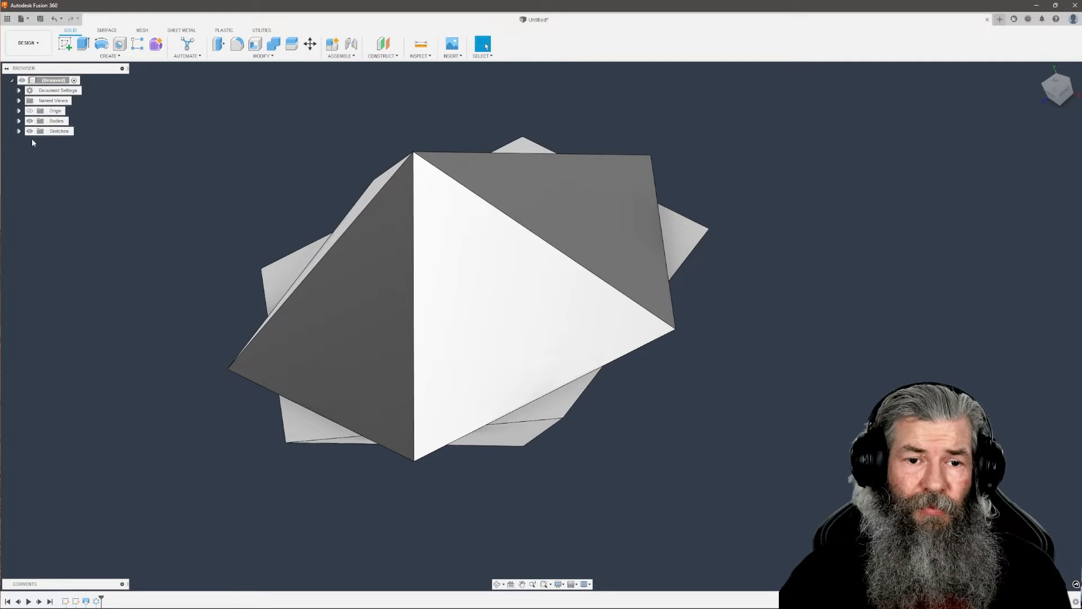
pyautogui.click(63, 141)
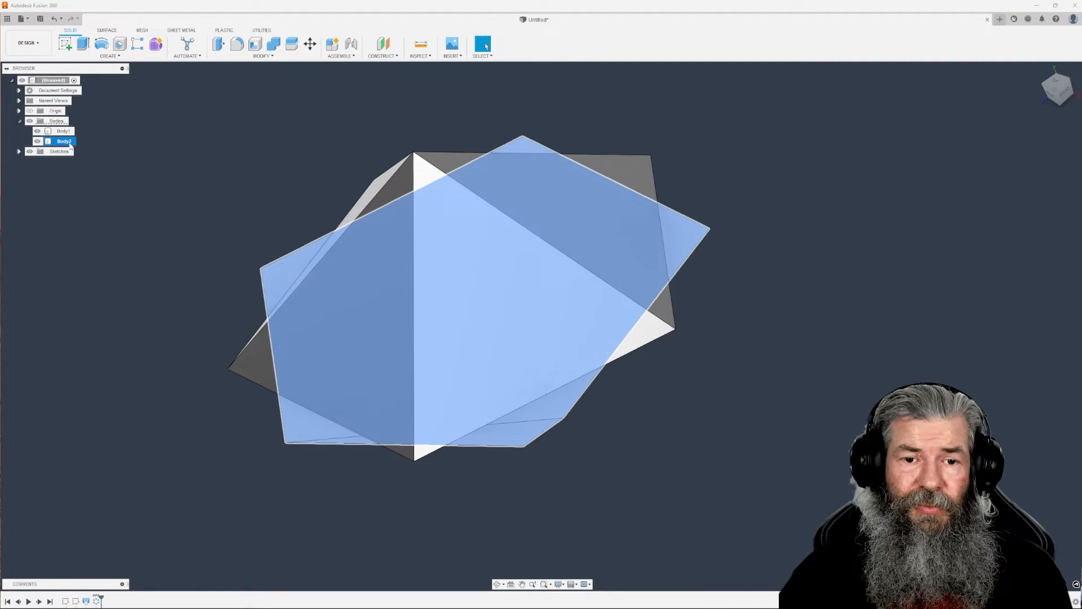
# - Move Body2 upward 10 mm along Y using Move/Copy
pyautogui.rightClick(64, 141)
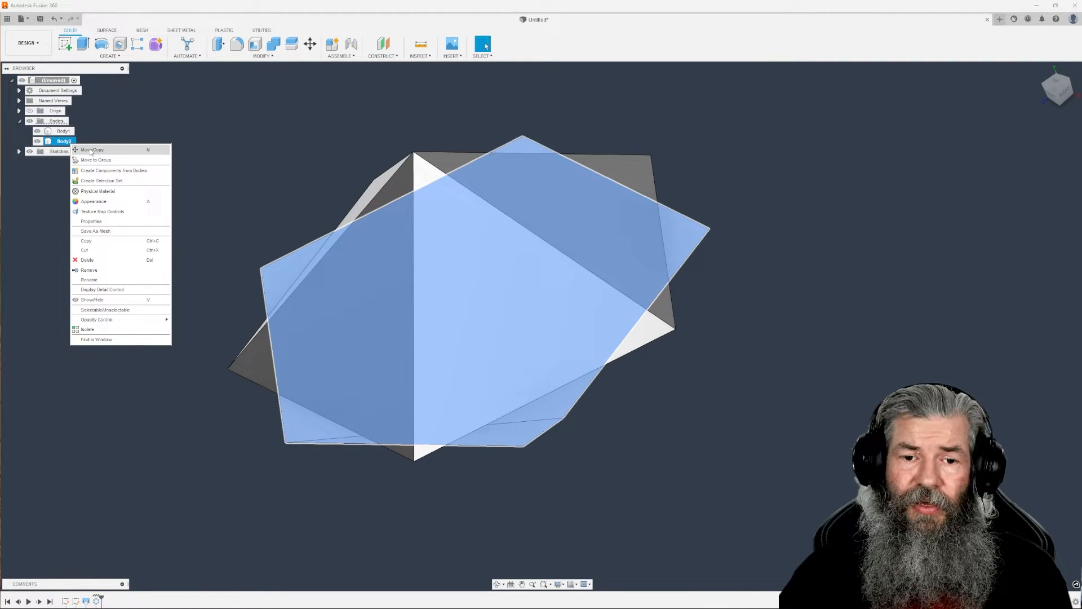
pyautogui.click(91, 150)
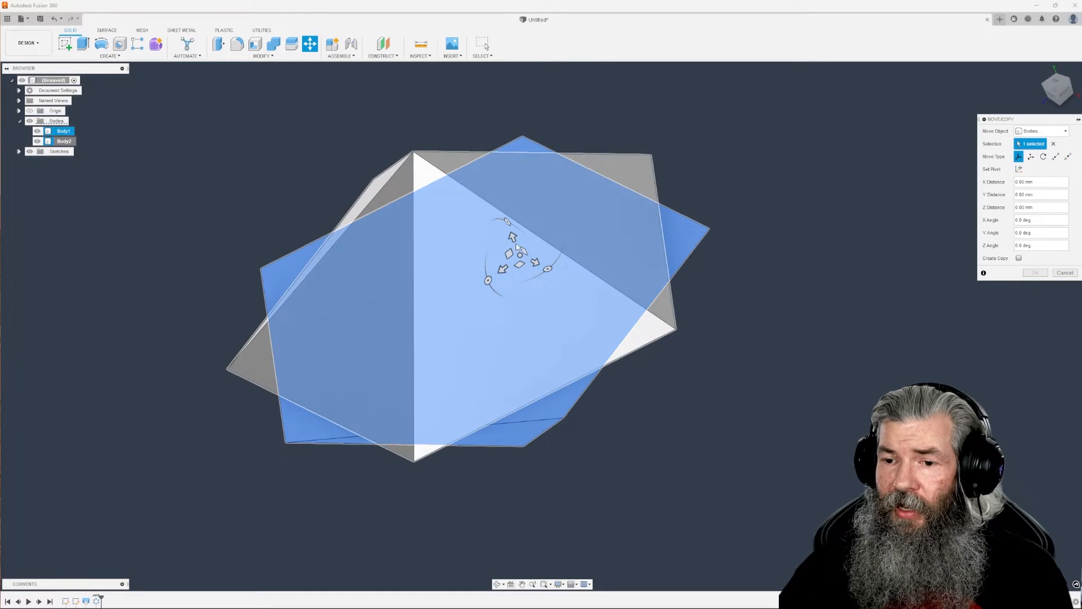
pyautogui.moveTo(511, 238); pyautogui.dragTo(497, 193)
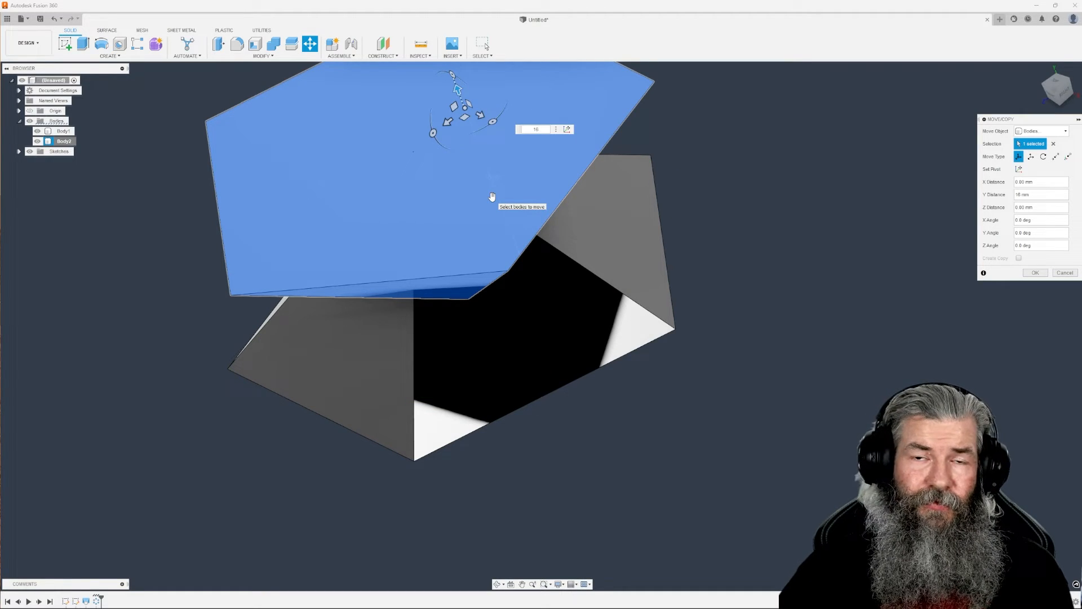
pyautogui.click(1035, 271)
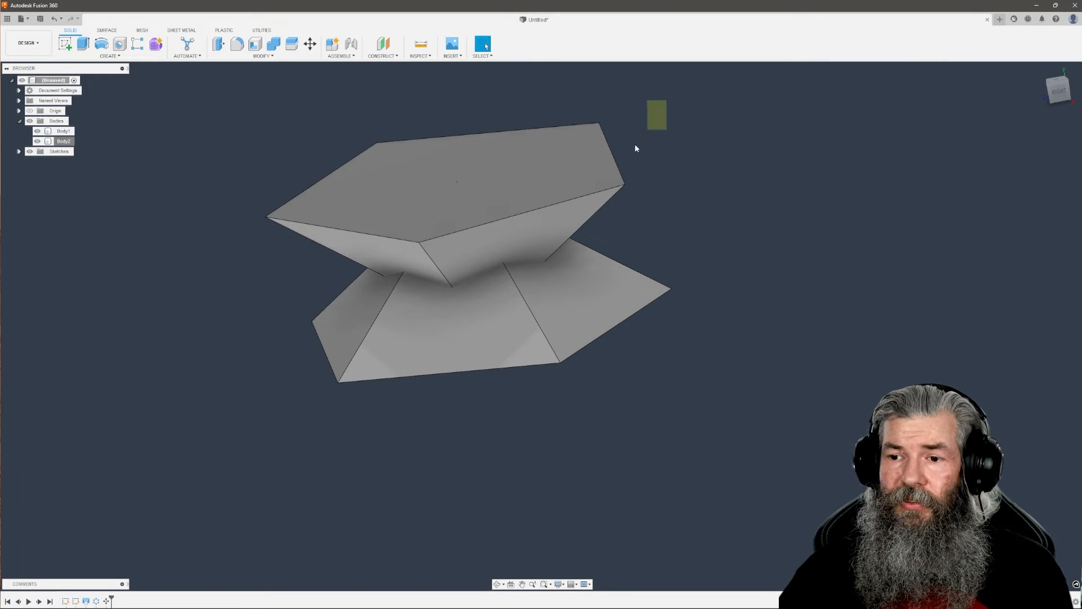
# - Combine Body1 and Body2 with Intersect, leaving a single ten-sided die solid
pyautogui.click(272, 44)
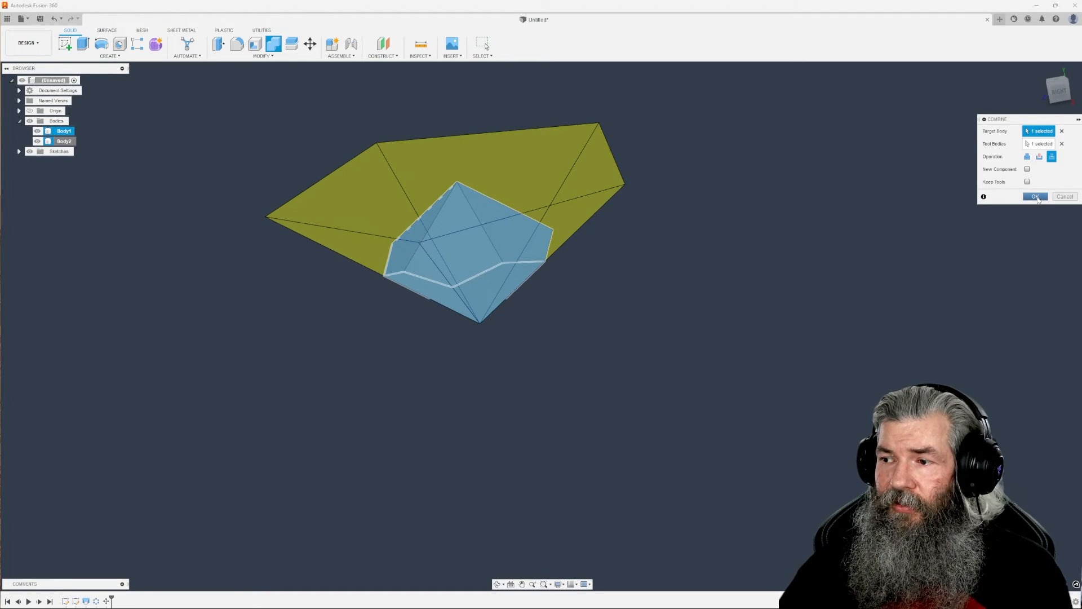
pyautogui.click(1037, 196)
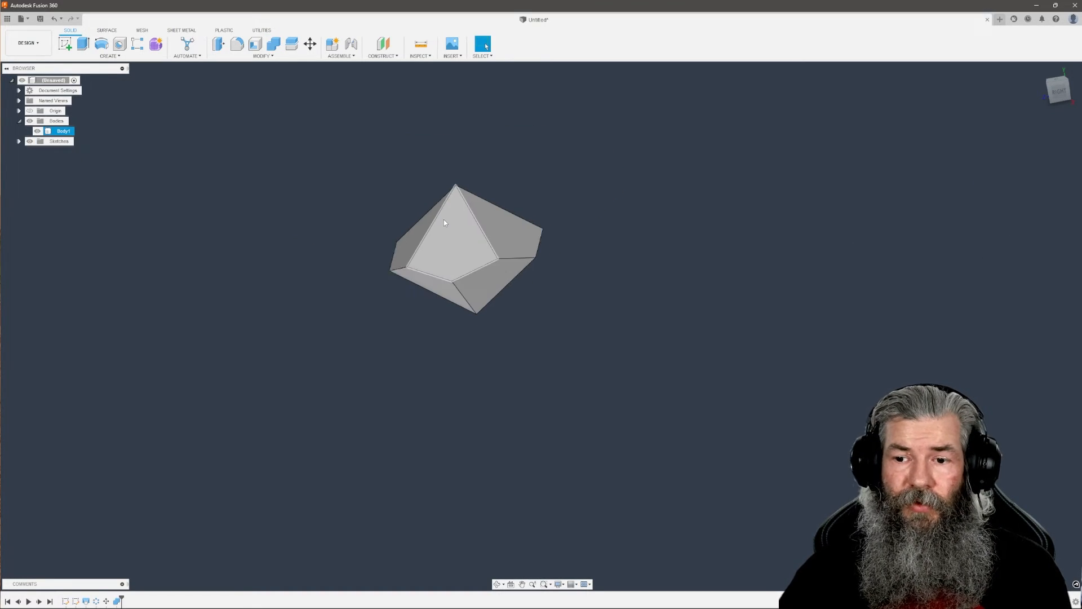